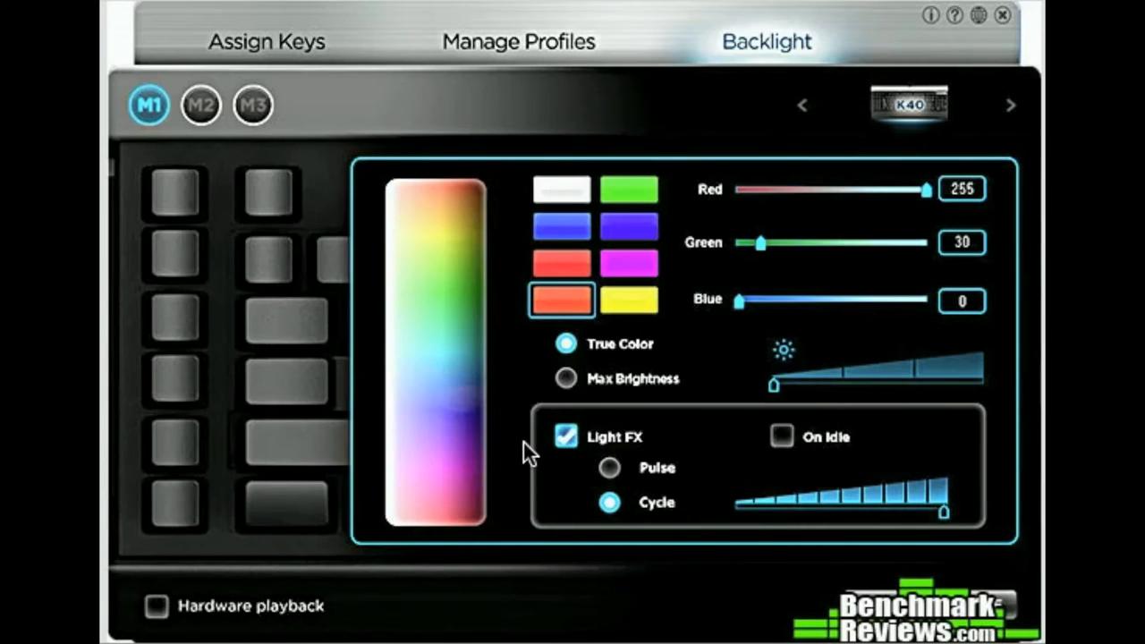
{"action": "mouse_move", "coordinate": [421, 183]}
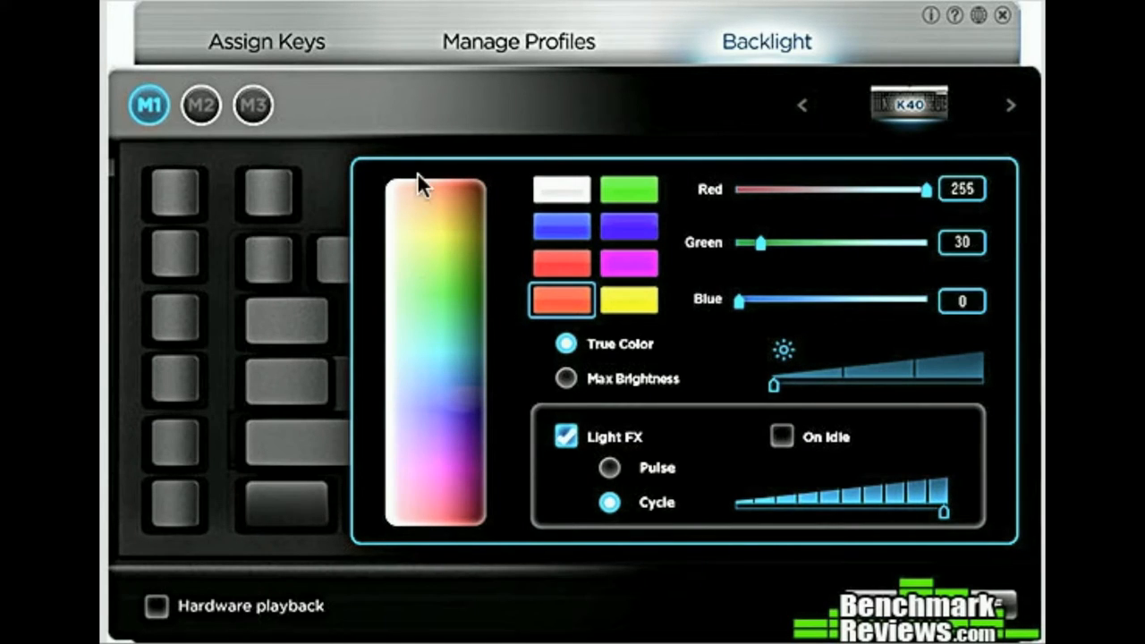
{"action": "mouse_move", "coordinate": [559, 205]}
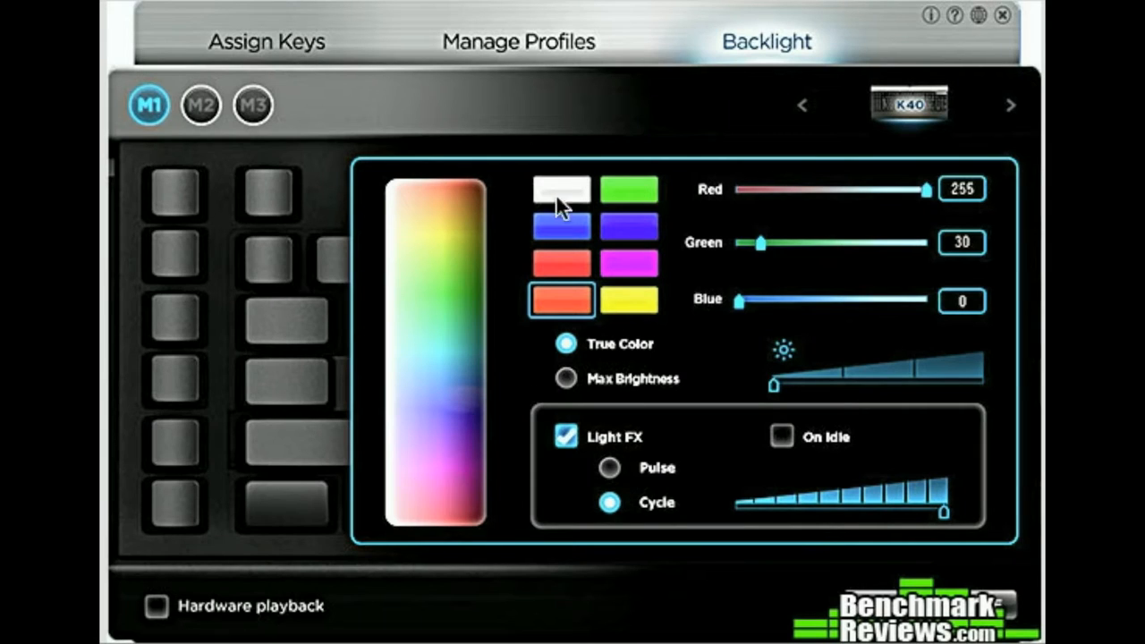
{"action": "mouse_move", "coordinate": [791, 213]}
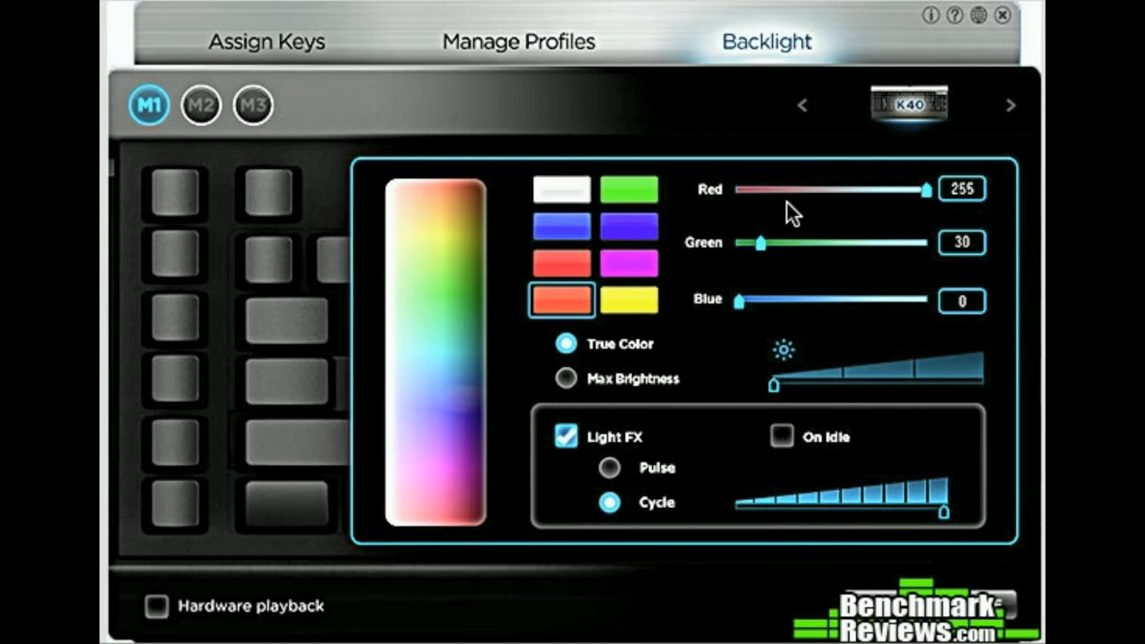
Step: Show the saved profiles list: Test Profile, Crysis 3 and Singularity
{"action": "left_click", "coordinate": [511, 42]}
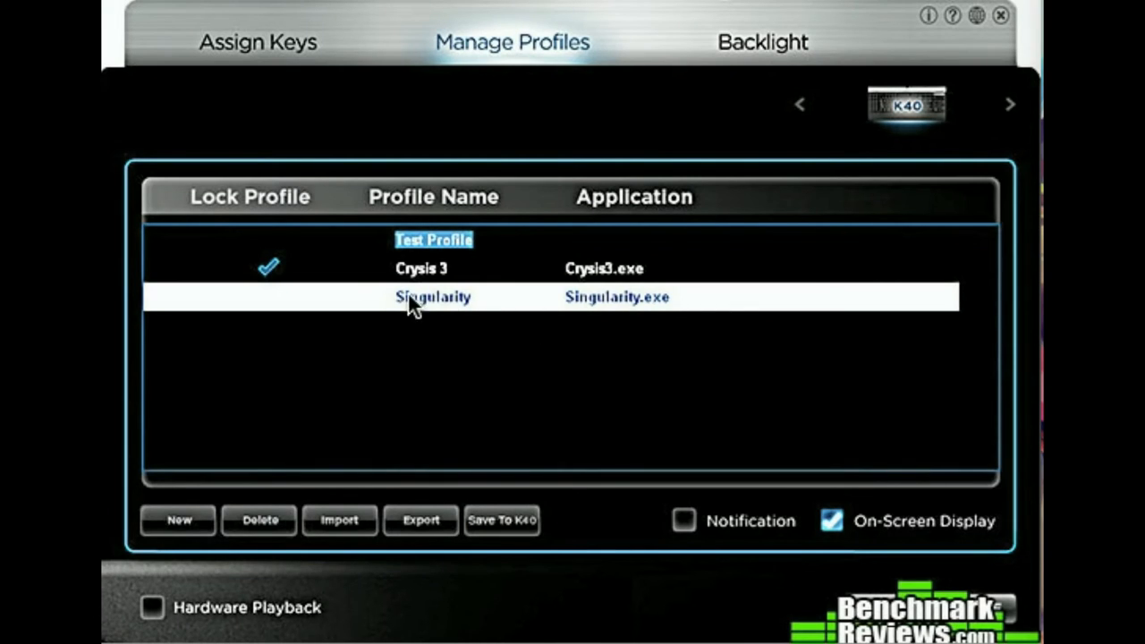
{"action": "mouse_move", "coordinate": [447, 272]}
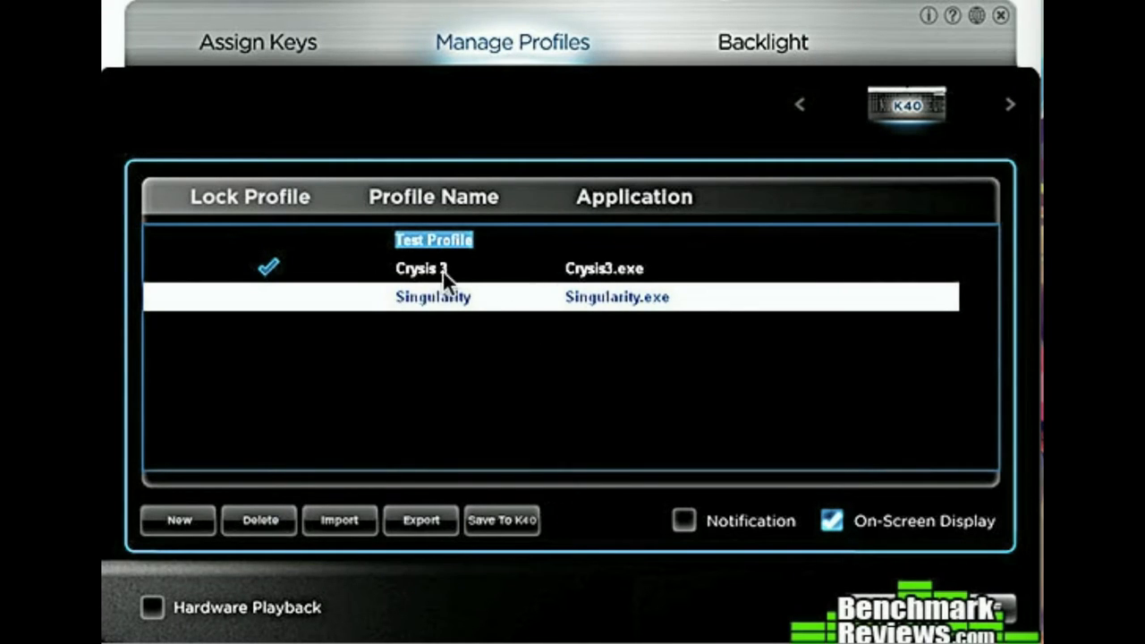
{"action": "mouse_move", "coordinate": [528, 525]}
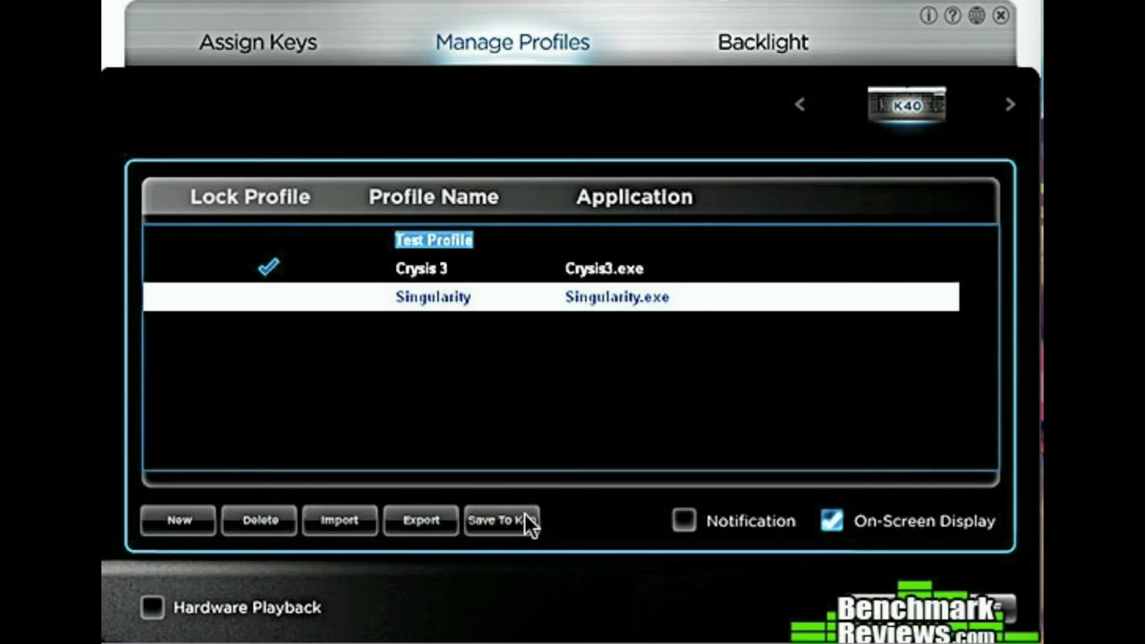
{"action": "mouse_move", "coordinate": [487, 521]}
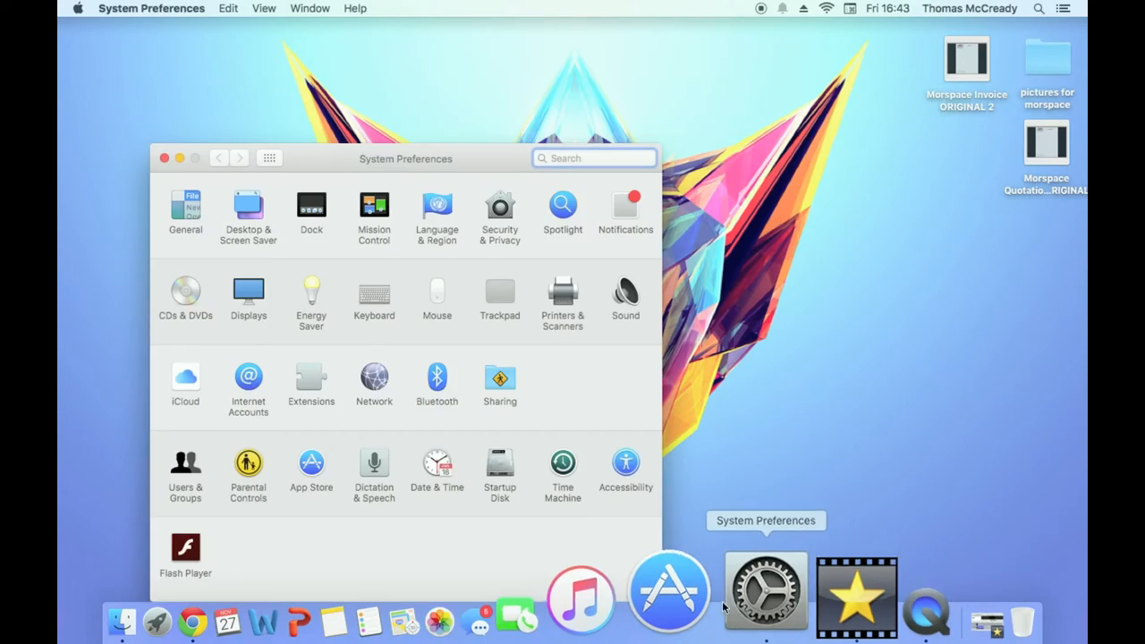
Step: Open the Keyboard preferences' Input Sources, showing British - PC as the only source
{"action": "left_click", "coordinate": [374, 295]}
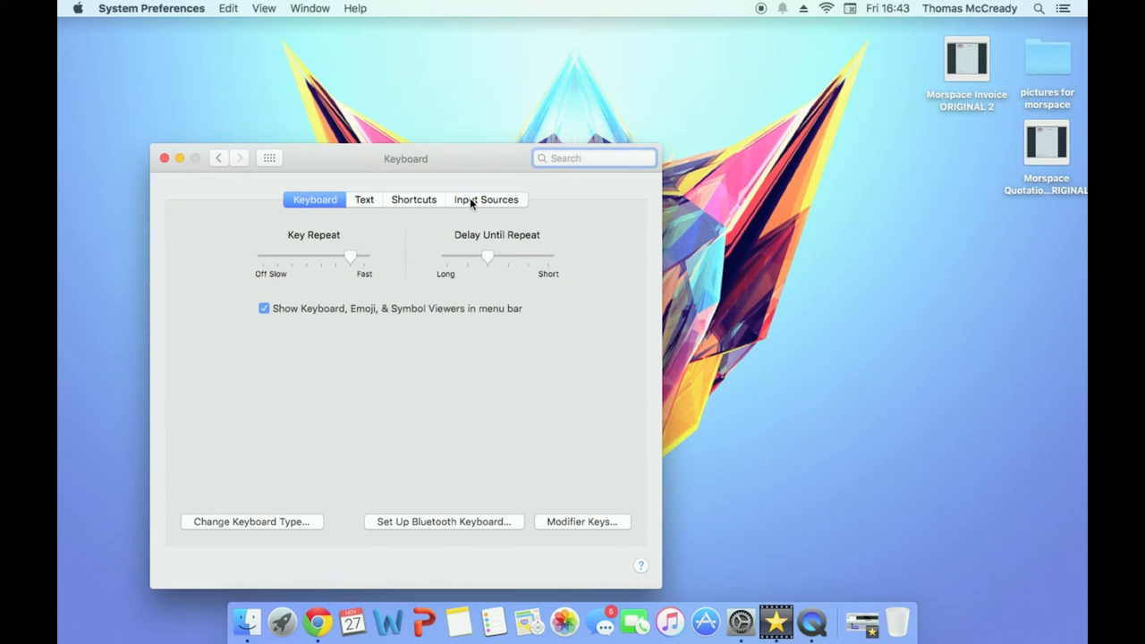
{"action": "left_click", "coordinate": [486, 199]}
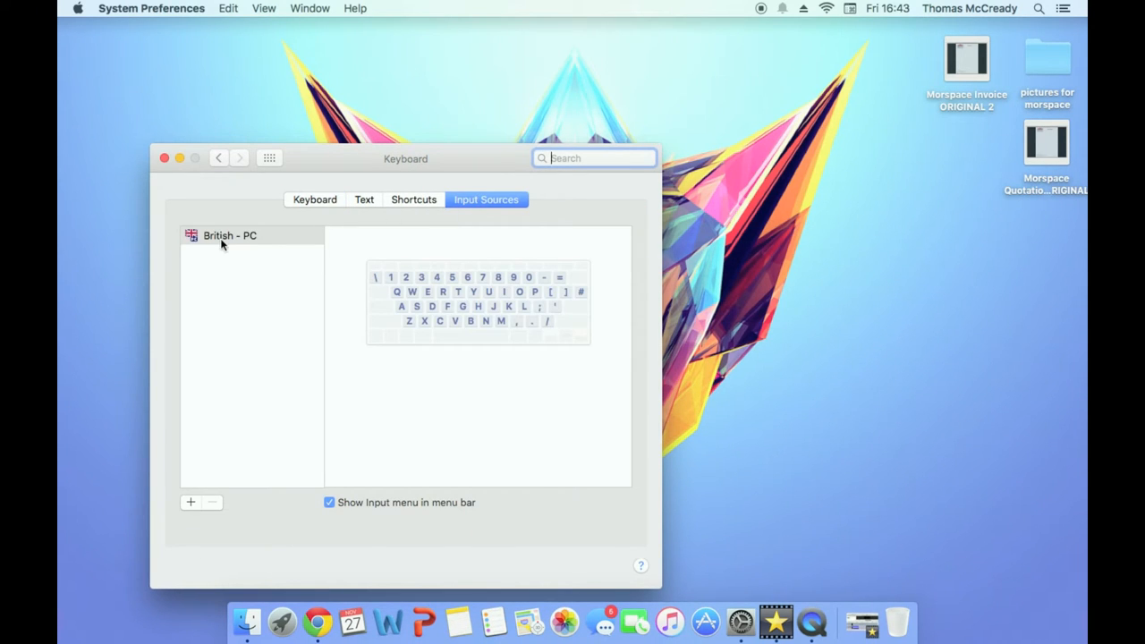
{"action": "mouse_move", "coordinate": [190, 489]}
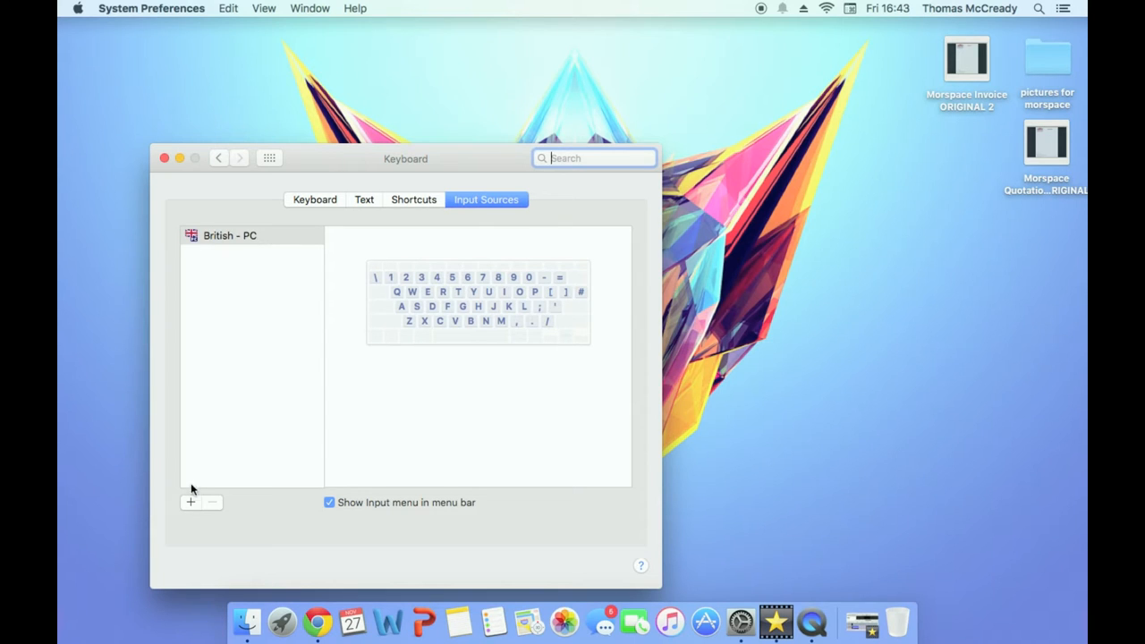